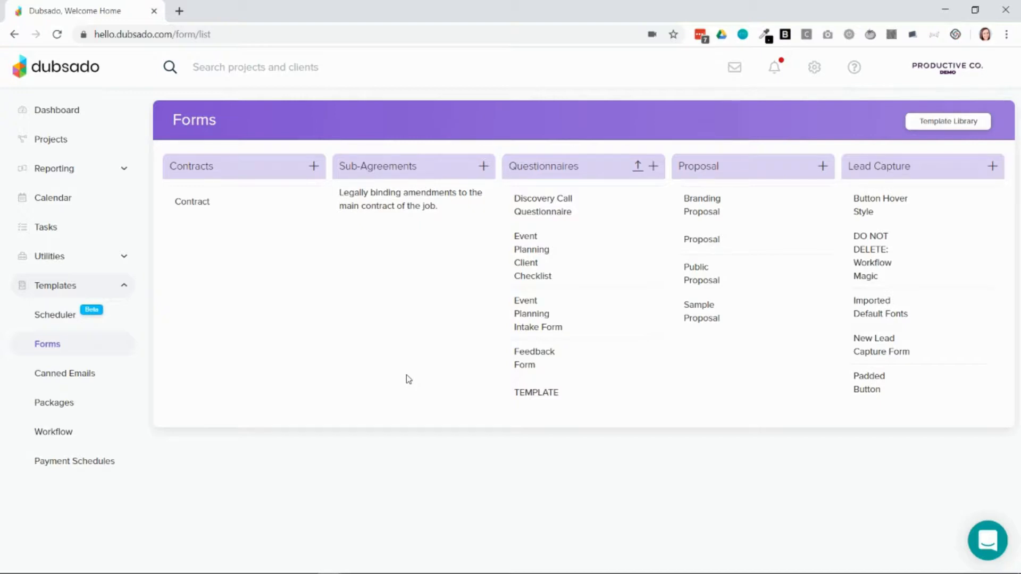
pyautogui.moveTo(3, 296)
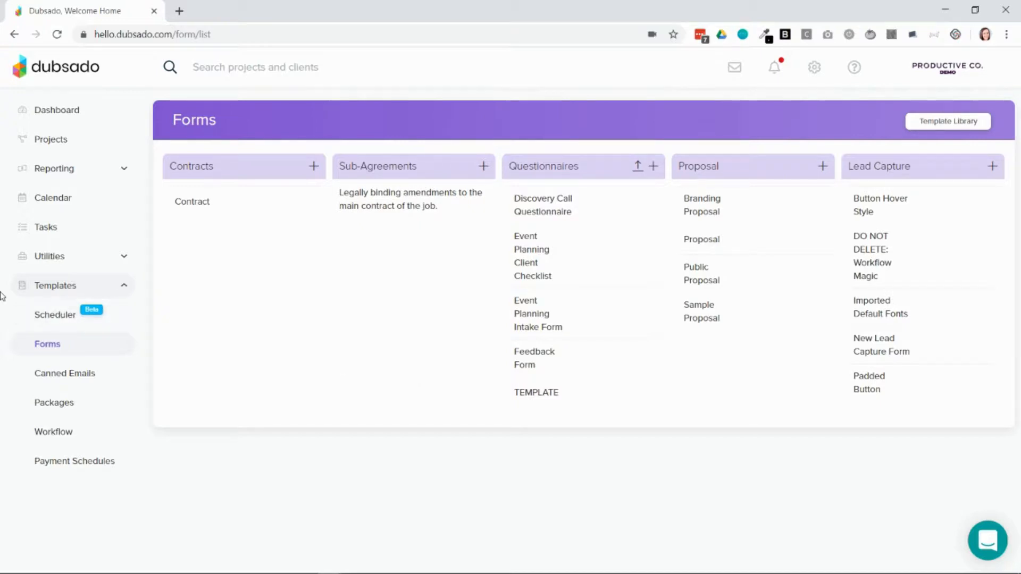
pyautogui.moveTo(55, 316)
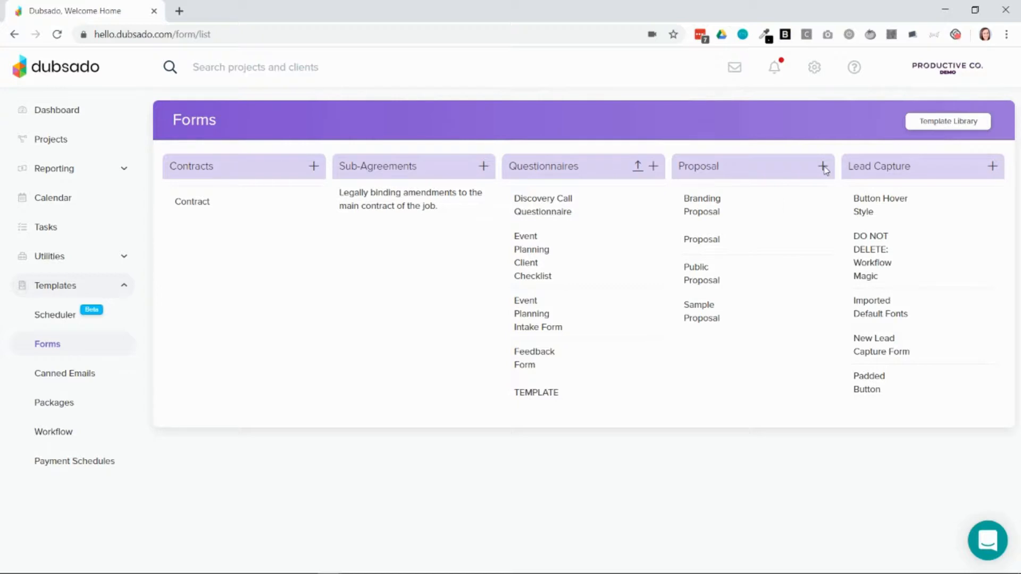
pyautogui.moveTo(701, 274)
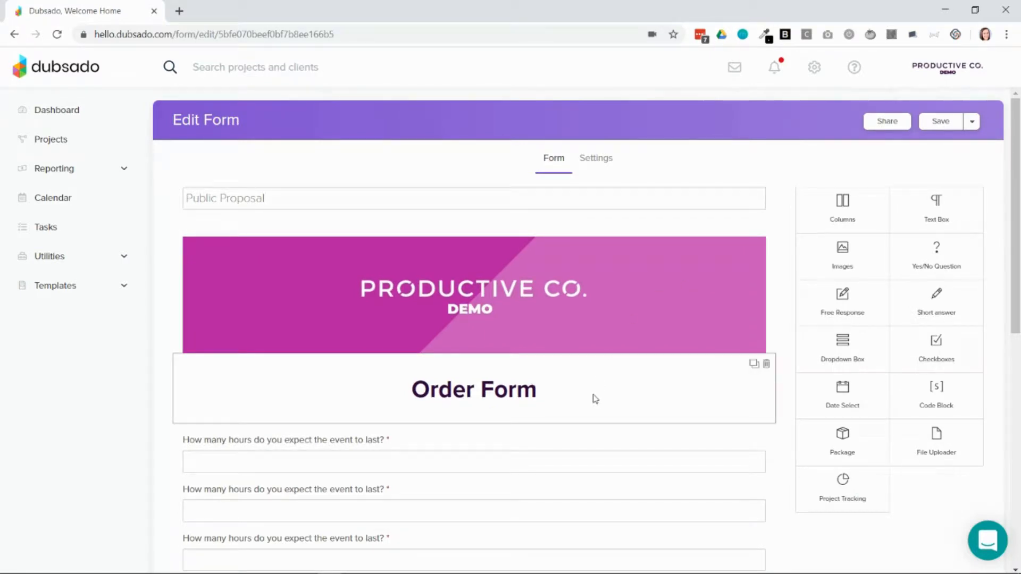
pyautogui.scroll(-3)
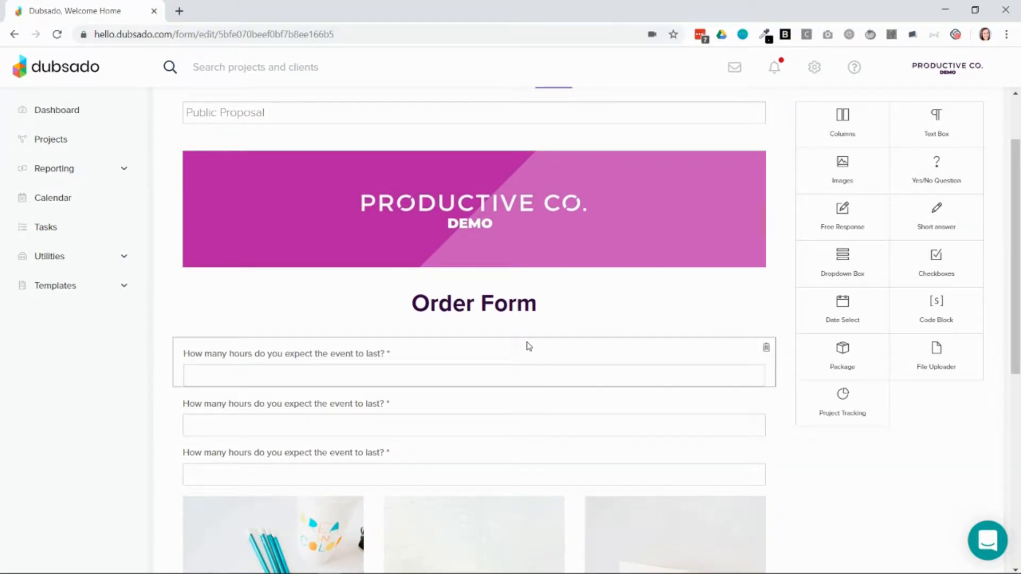
pyautogui.click(352, 354)
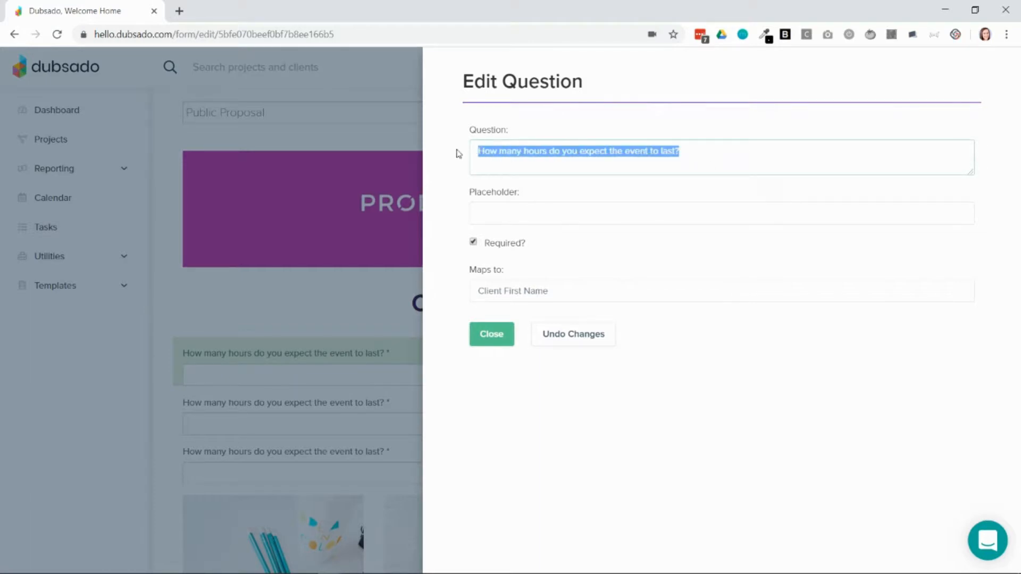
# Rename the first question to 'Client First Name:' and close its edit panel.
pyautogui.write('Client First Name:')
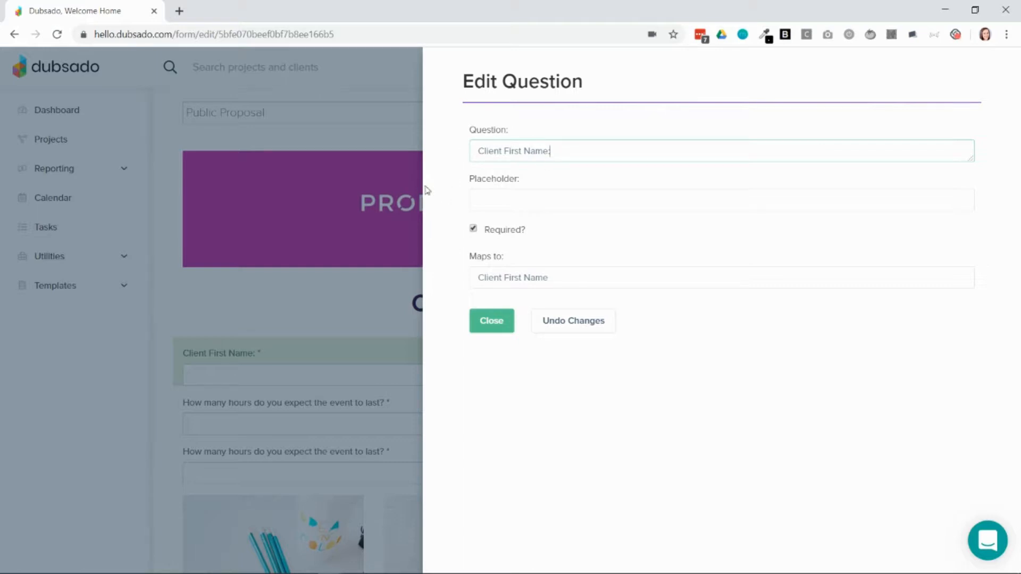
pyautogui.moveTo(472, 239)
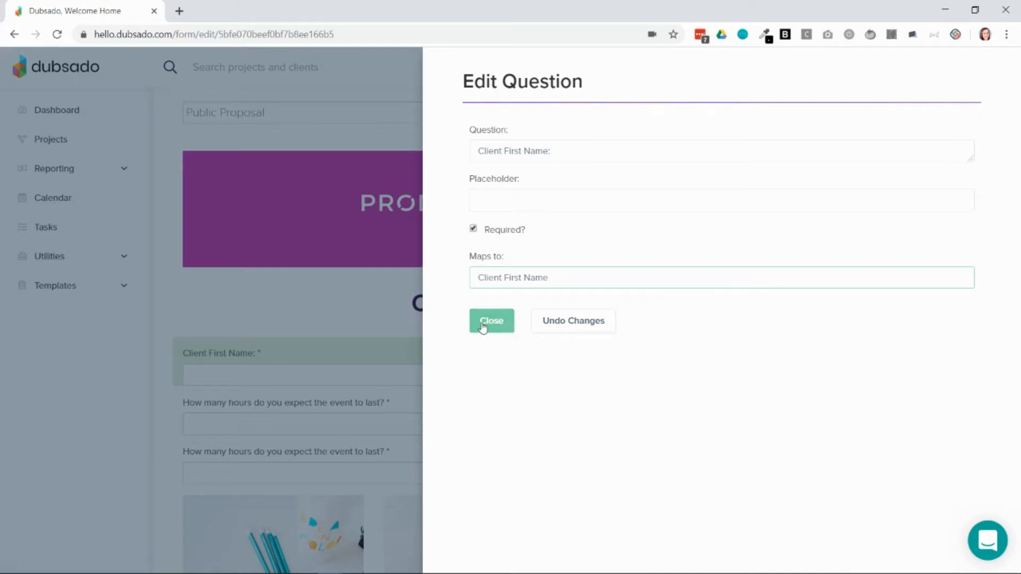
pyautogui.click(491, 320)
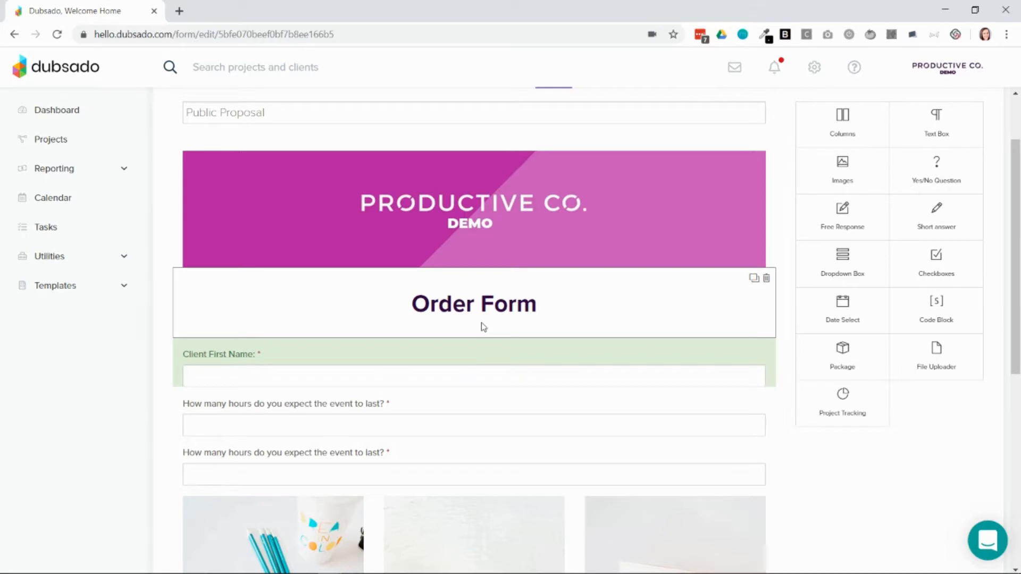
# Scroll to the top of the Public Proposal editor and show its Settings tab.
pyautogui.scroll(3)
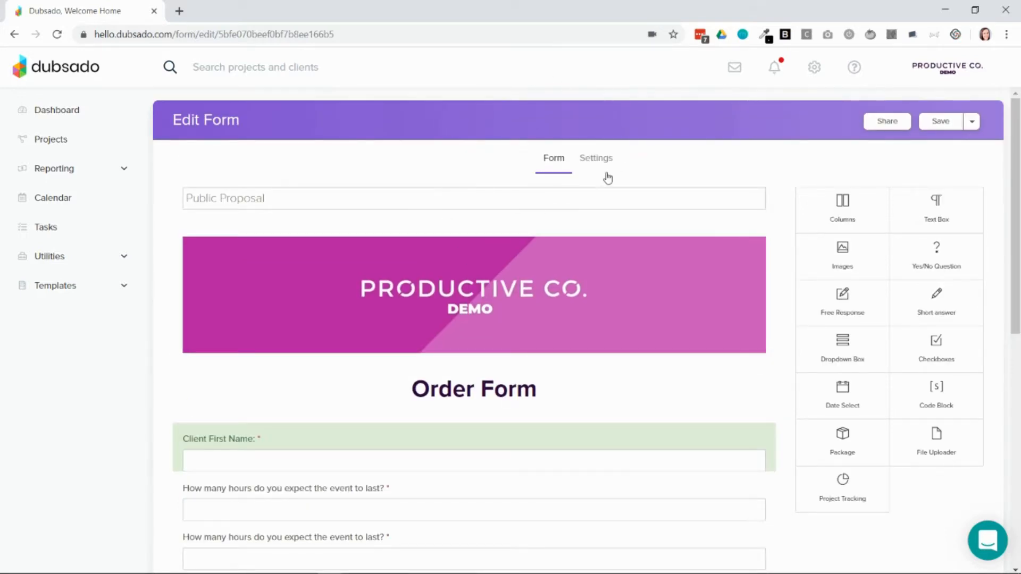
pyautogui.click(595, 158)
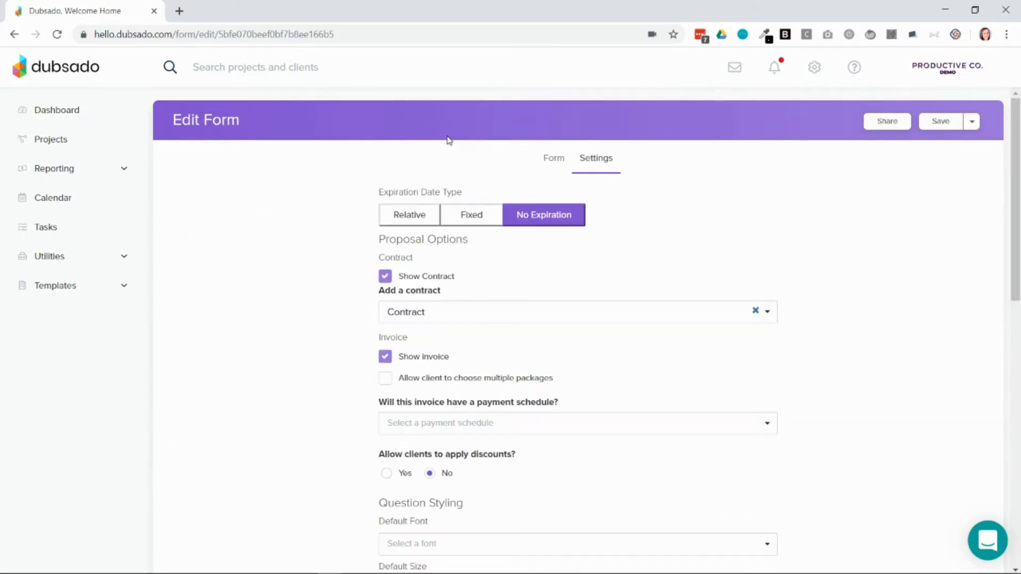
pyautogui.moveTo(270, 354)
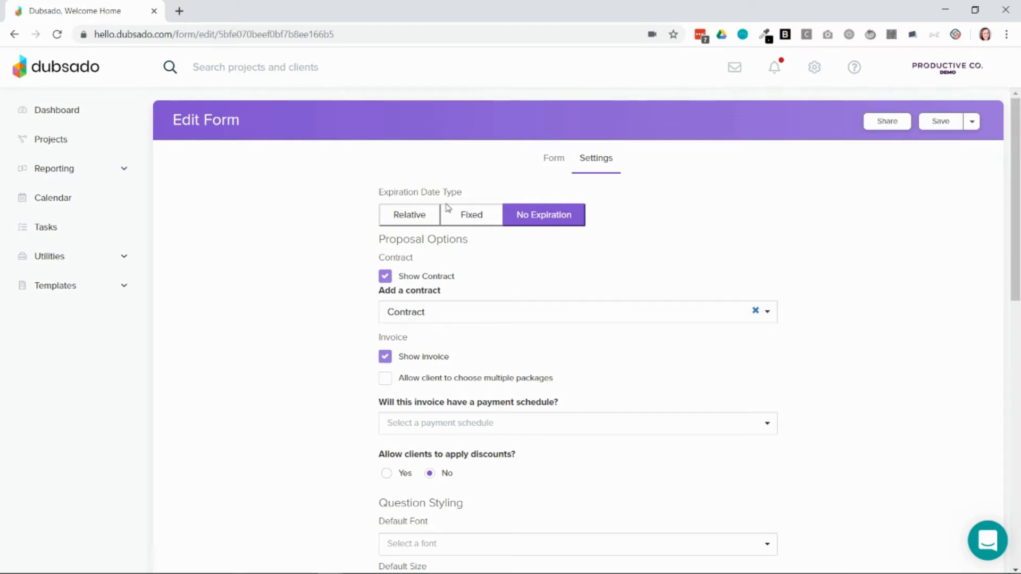
pyautogui.moveTo(314, 487)
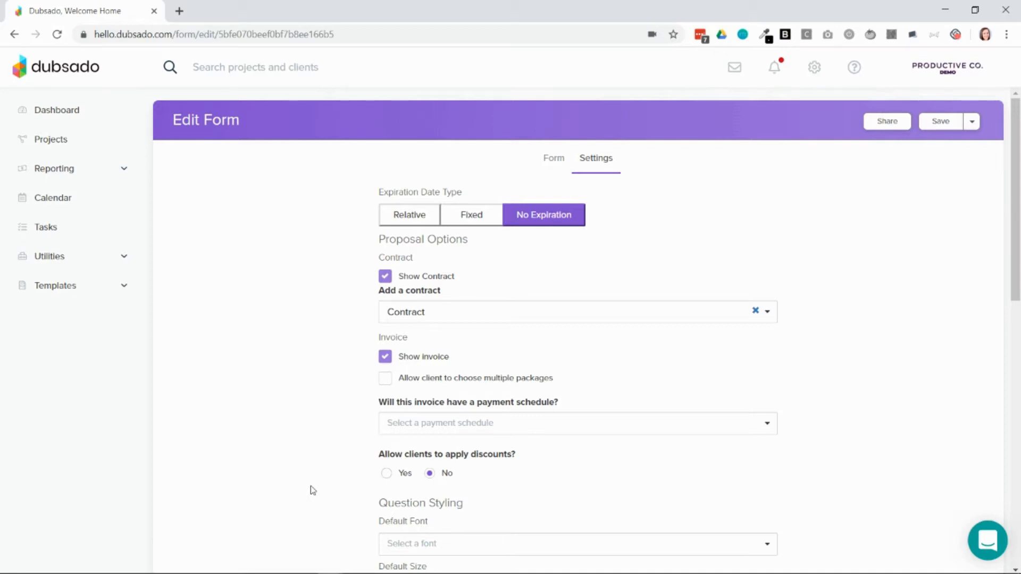
pyautogui.scroll(-3)
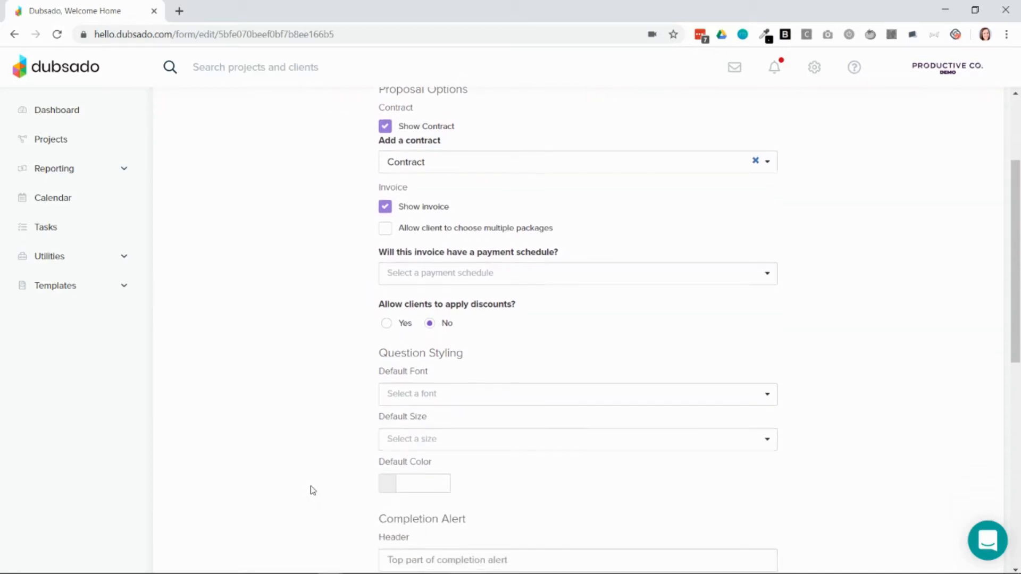
pyautogui.scroll(-3)
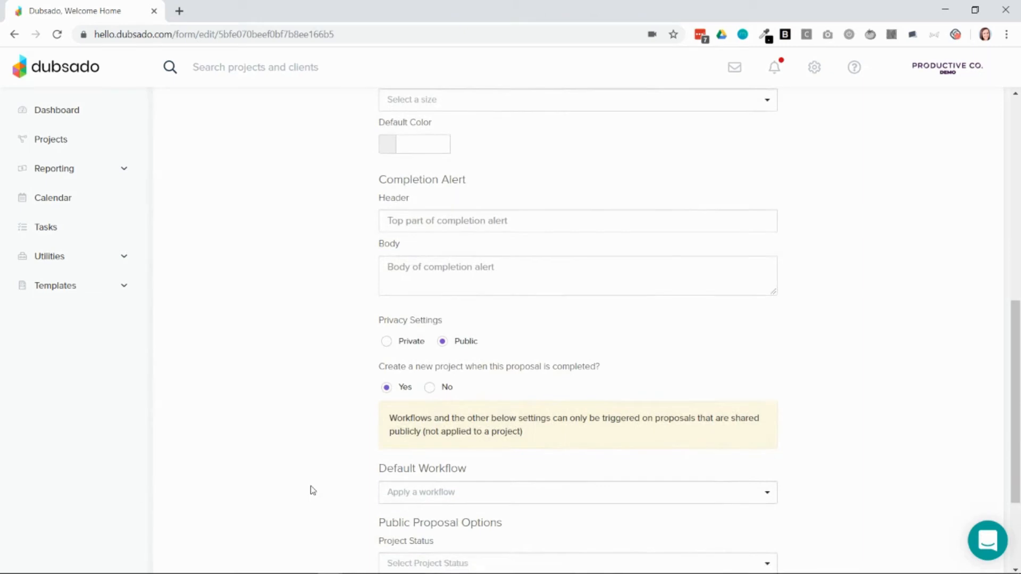
pyautogui.scroll(-3)
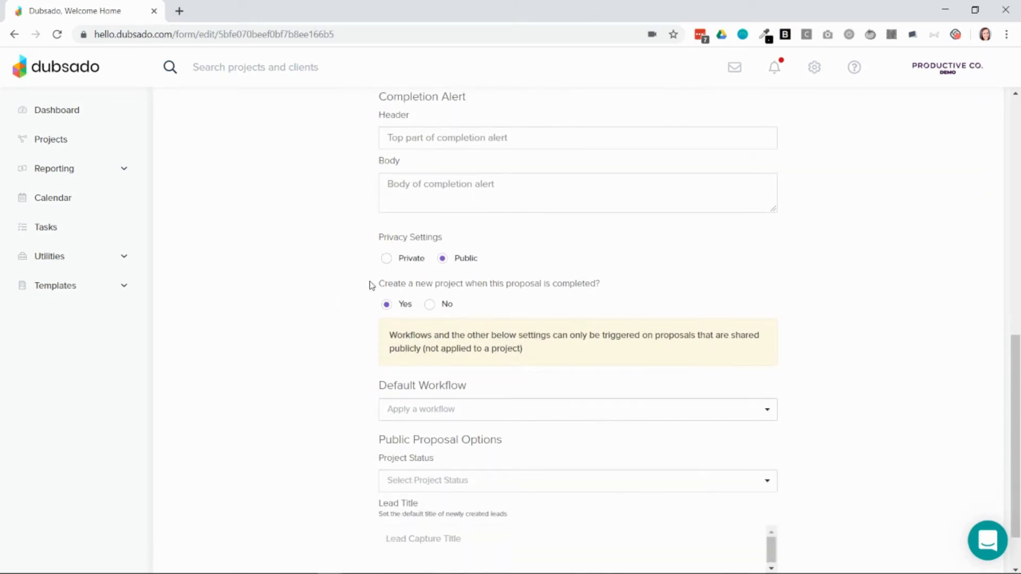
pyautogui.moveTo(621, 288)
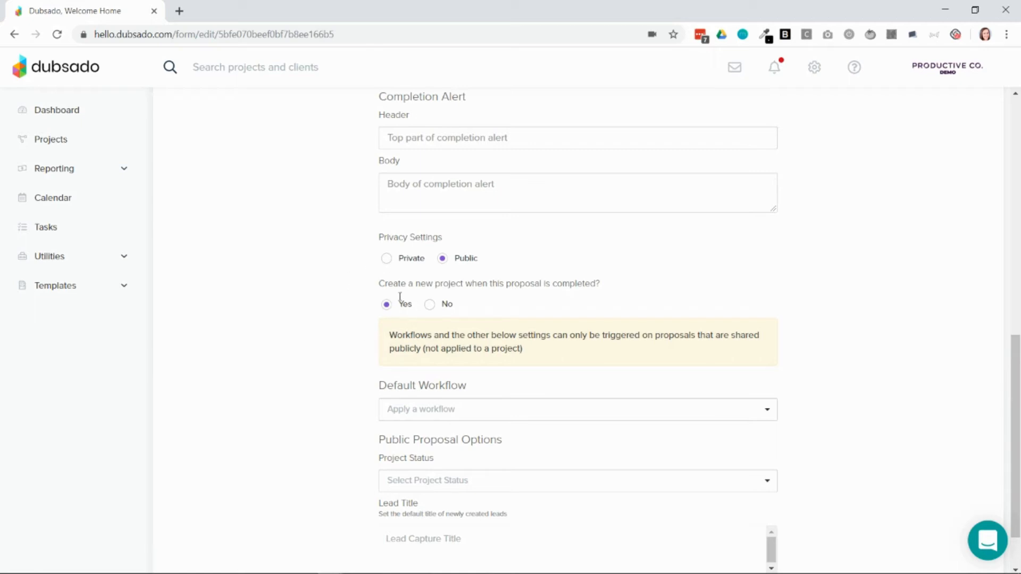
pyautogui.scroll(3)
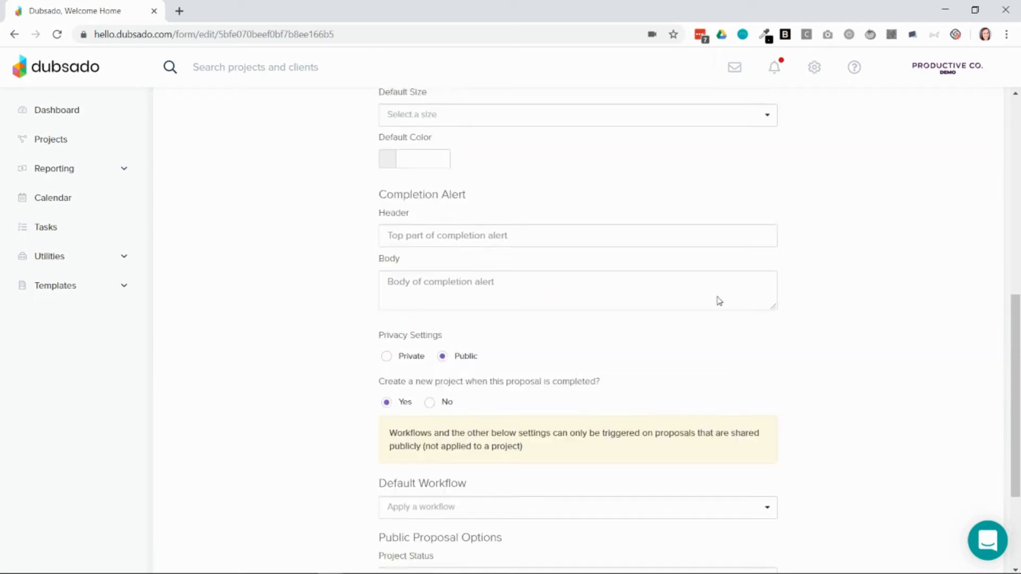
pyautogui.scroll(3)
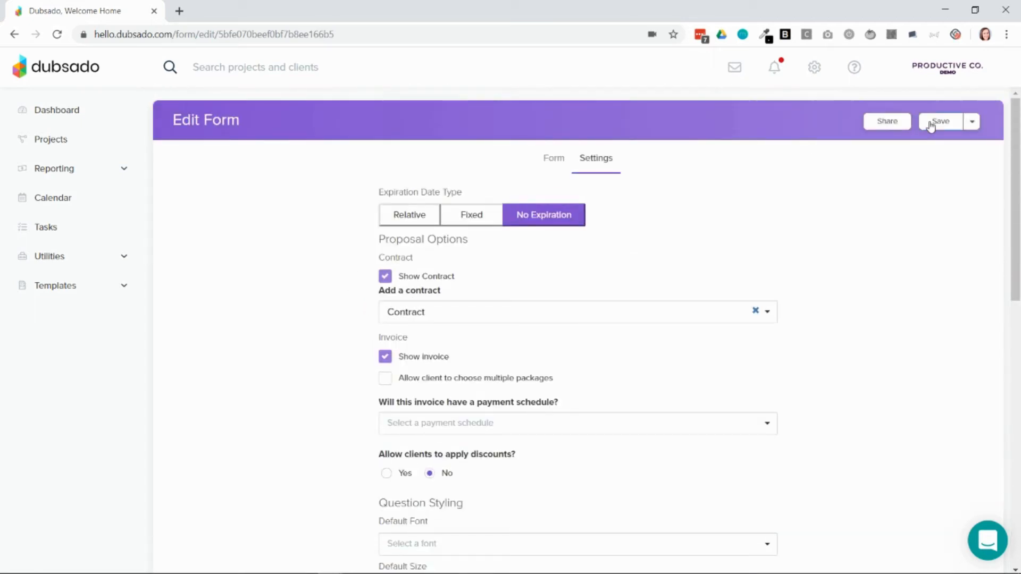
# Save the Public Proposal form and show its embed code and direct link.
pyautogui.click(941, 121)
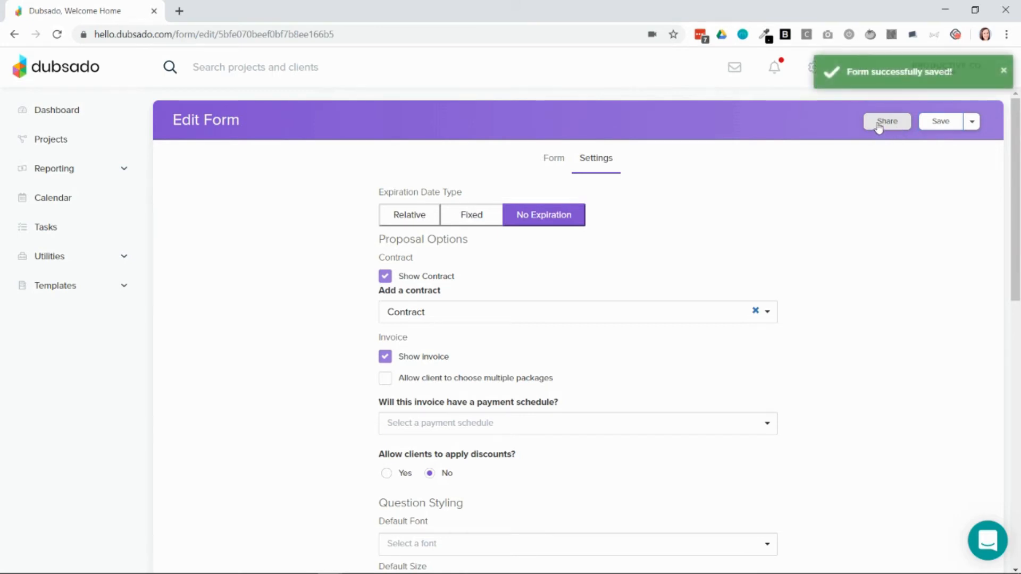
pyautogui.click(887, 121)
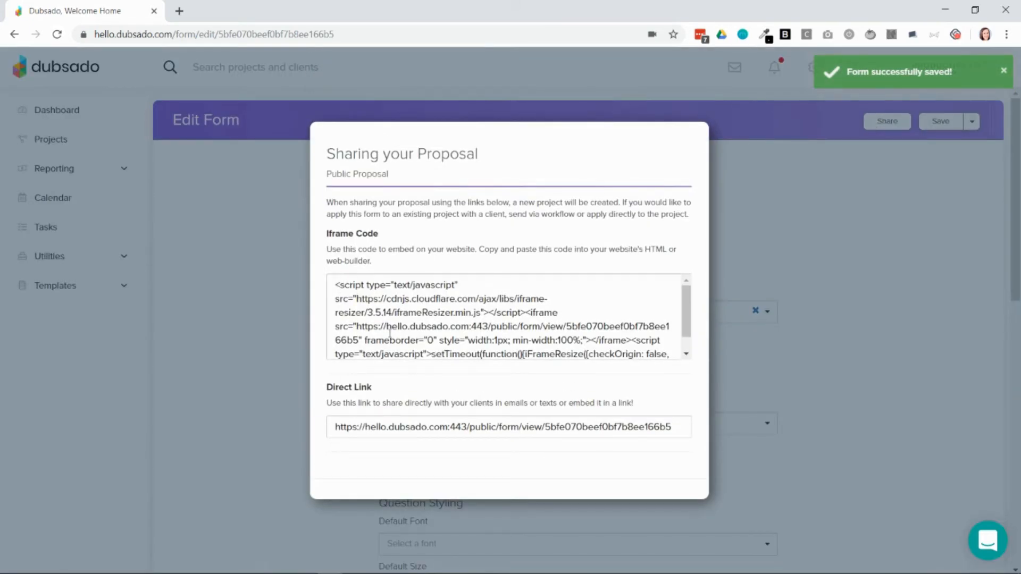